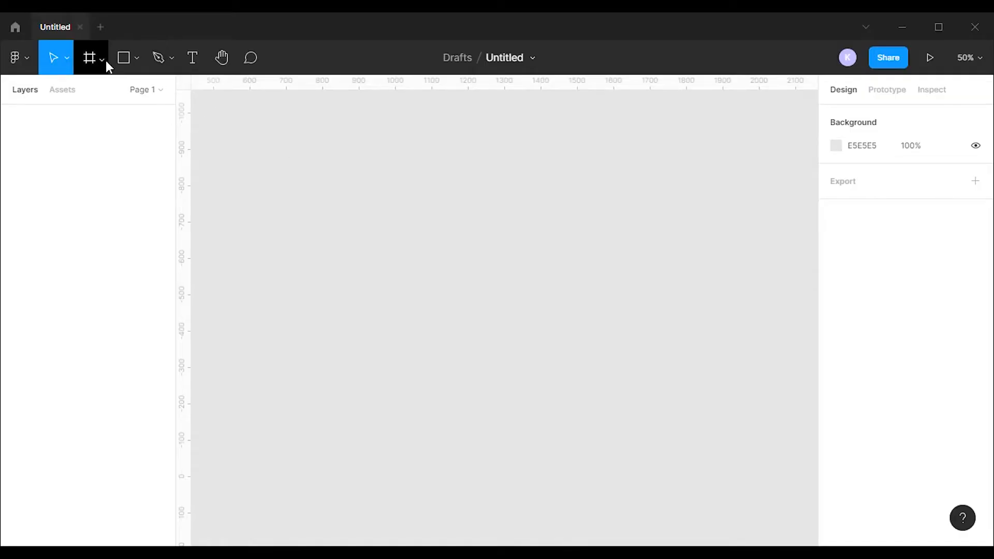
Add a 428 × 926 iPhone 13 Pro Max frame from the Frame presets
{"action": "left_click", "coordinate": [89, 57]}
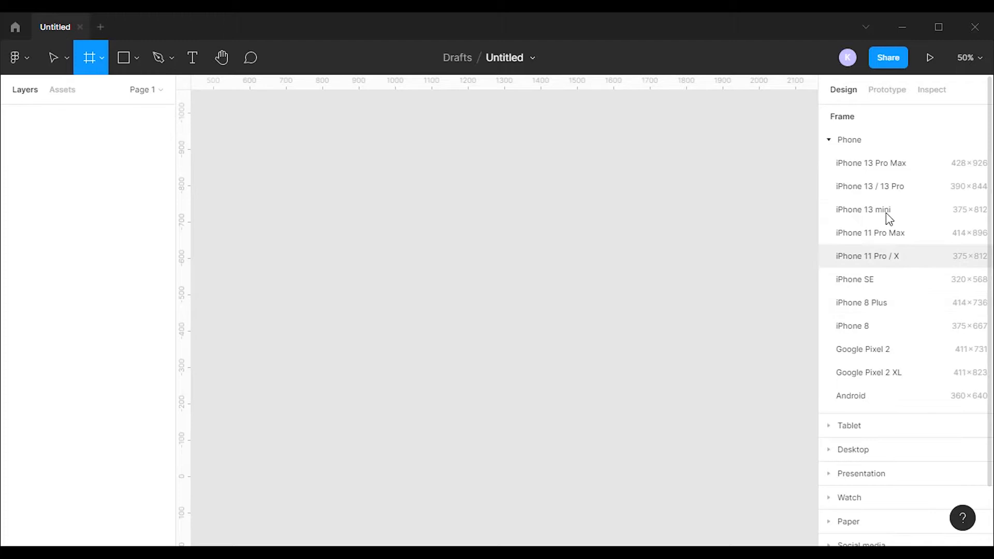
{"action": "mouse_move", "coordinate": [667, 222]}
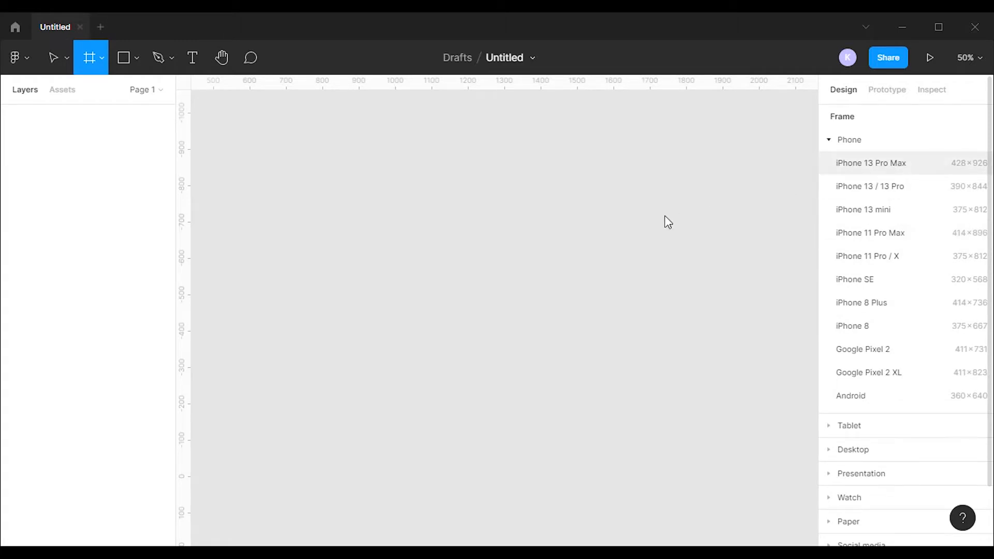
{"action": "left_click", "coordinate": [870, 163]}
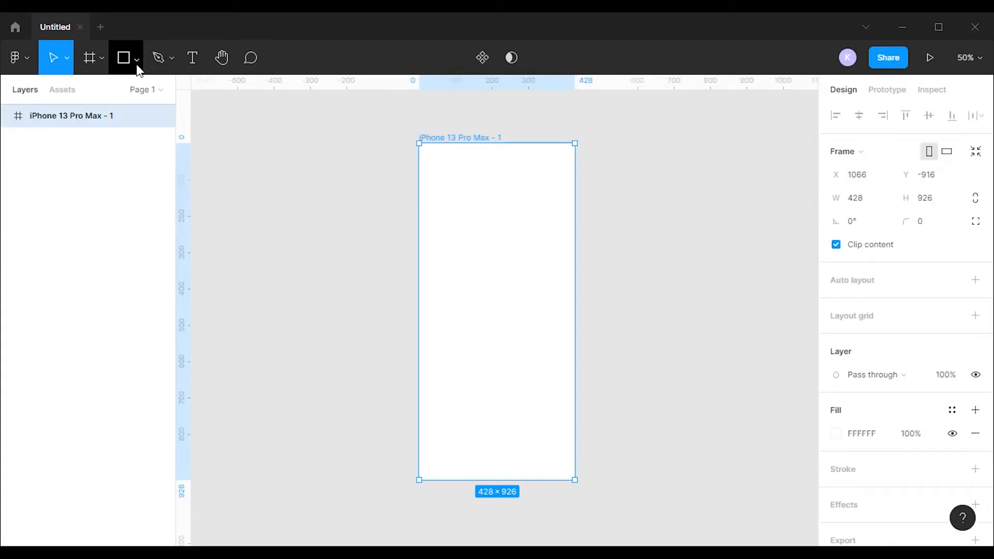
Draw the wide rounded grey placeholder card and adjust its vertical position in the frame
{"action": "left_click", "coordinate": [124, 58]}
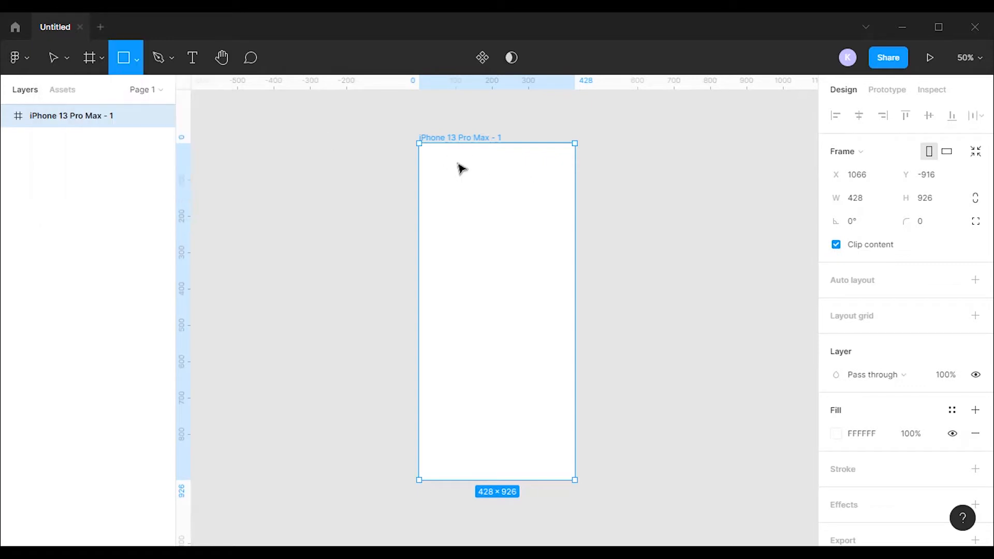
{"action": "mouse_move", "coordinate": [474, 231]}
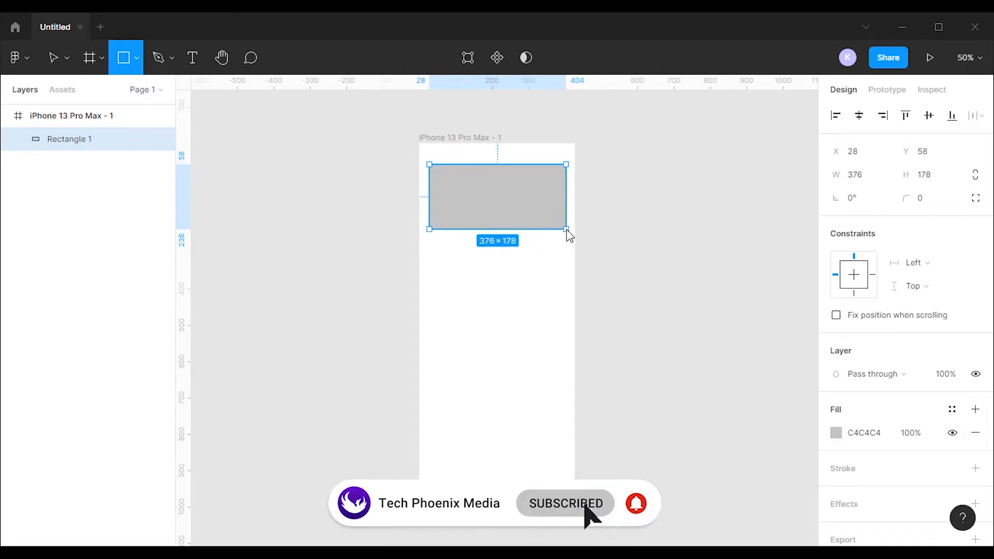
{"action": "left_click", "coordinate": [56, 57]}
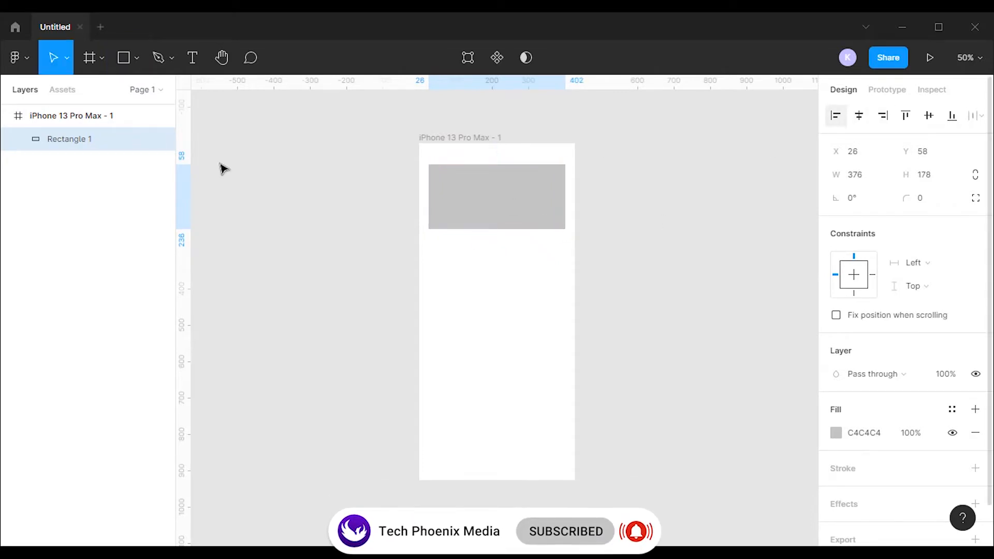
{"action": "left_click", "coordinate": [926, 151]}
{"action": "type", "text": "90"}
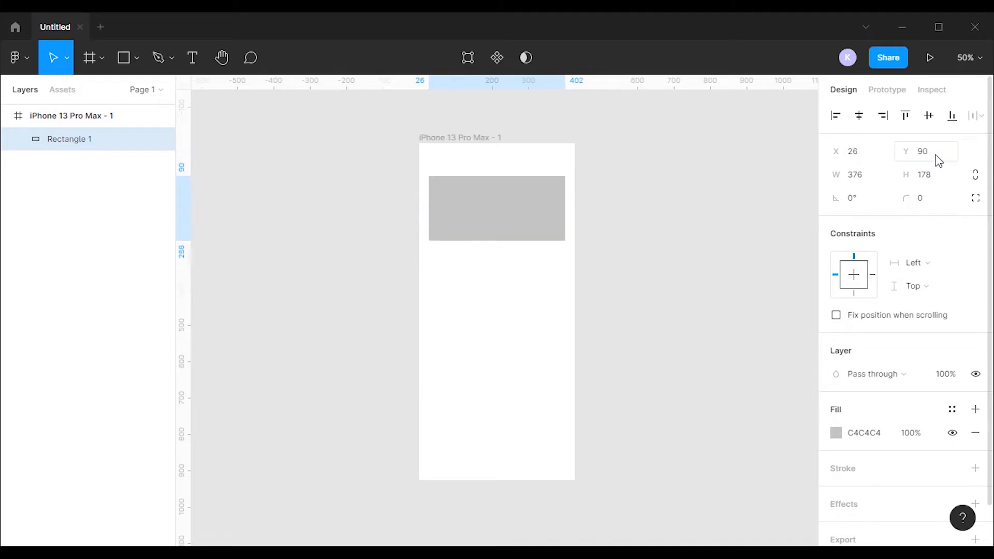
{"action": "left_click", "coordinate": [496, 208]}
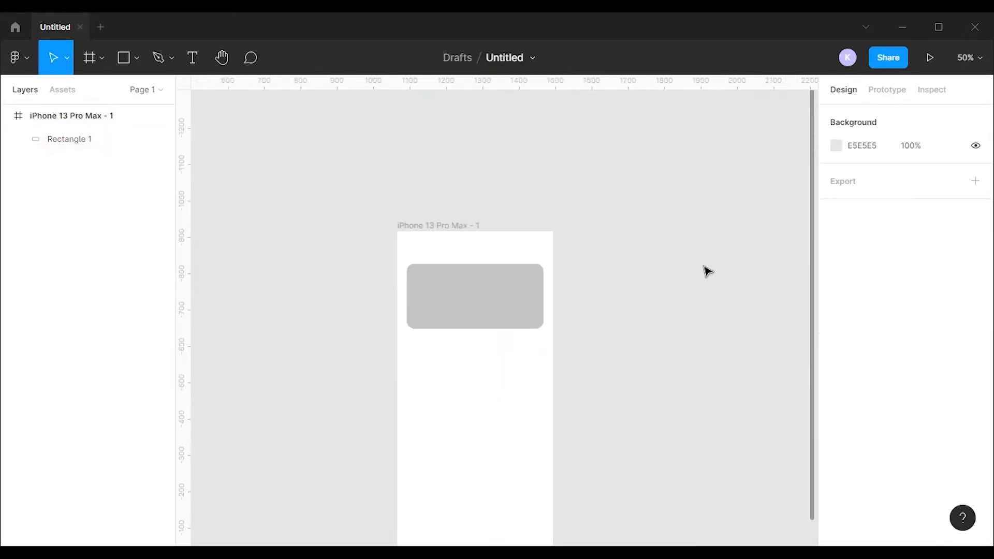
Add the circles, squares and bar below the card, then select all shapes
{"action": "left_click", "coordinate": [136, 57]}
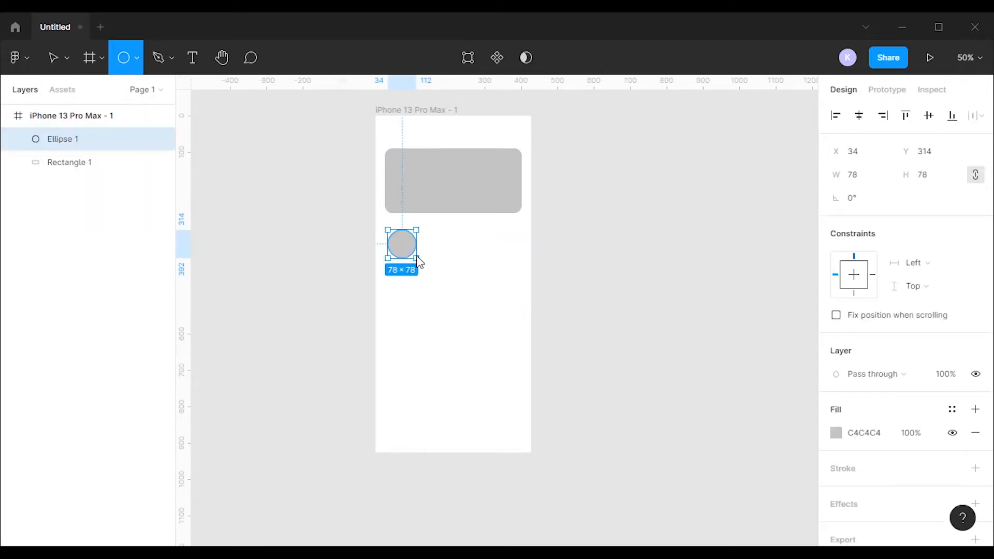
{"action": "left_click_drag", "start_coordinate": [401, 243], "coordinate": [399, 245]}
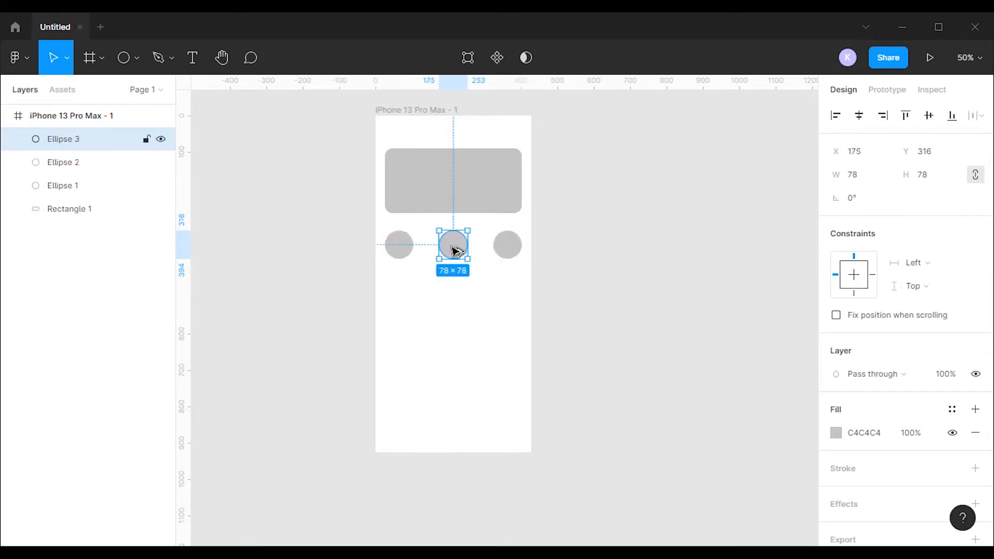
{"action": "left_click", "coordinate": [452, 180]}
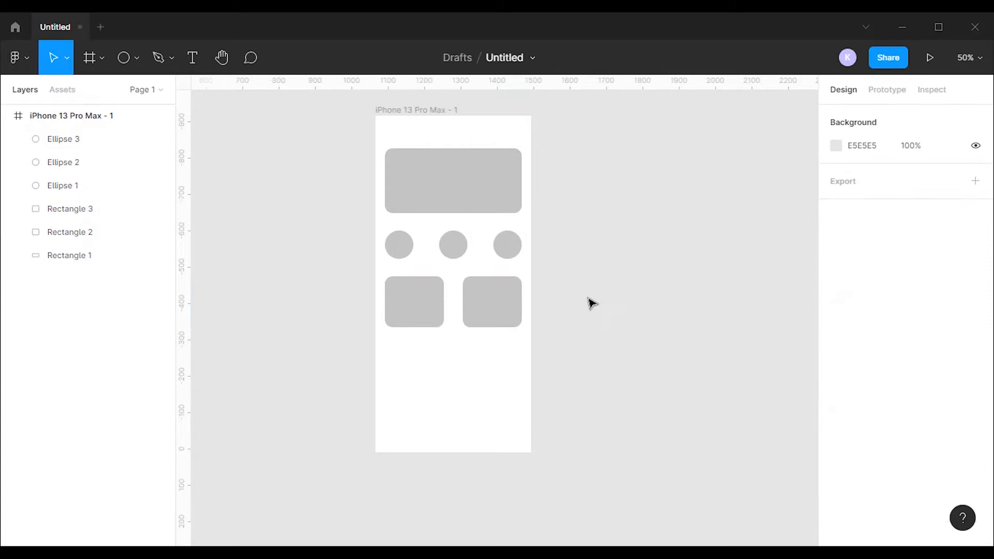
{"action": "left_click", "coordinate": [399, 245]}
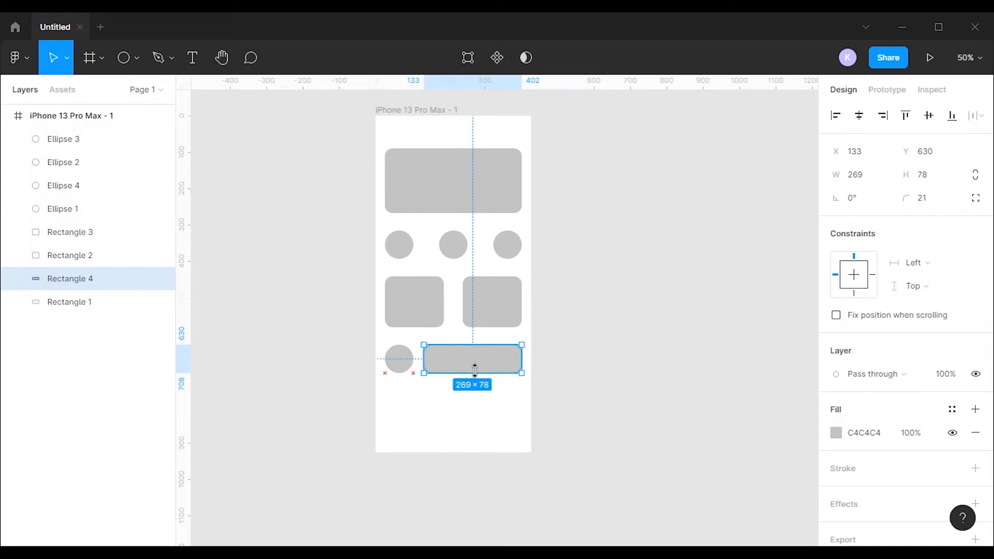
{"action": "left_click", "coordinate": [352, 168]}
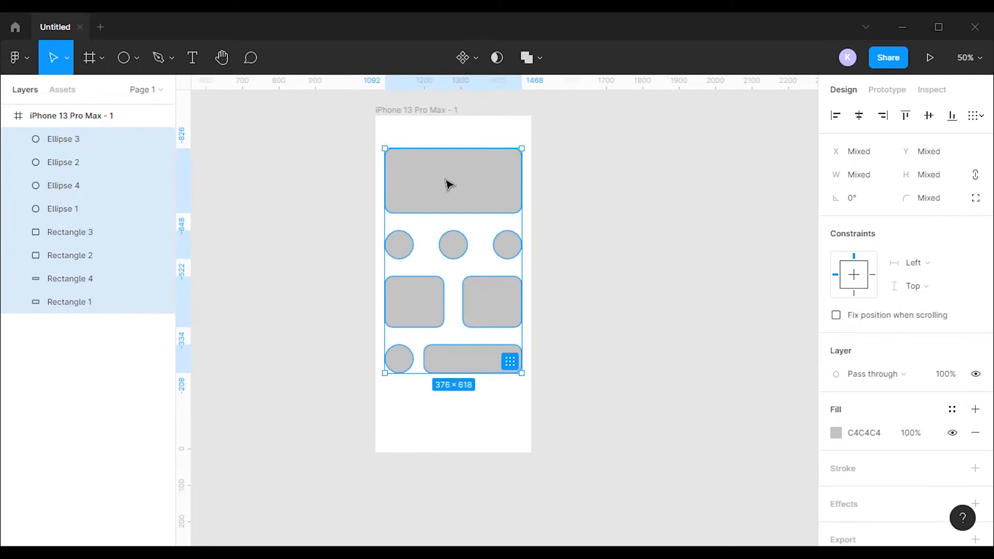
Group the eight placeholder shapes and set the group as a mask
{"action": "right_click", "coordinate": [450, 184]}
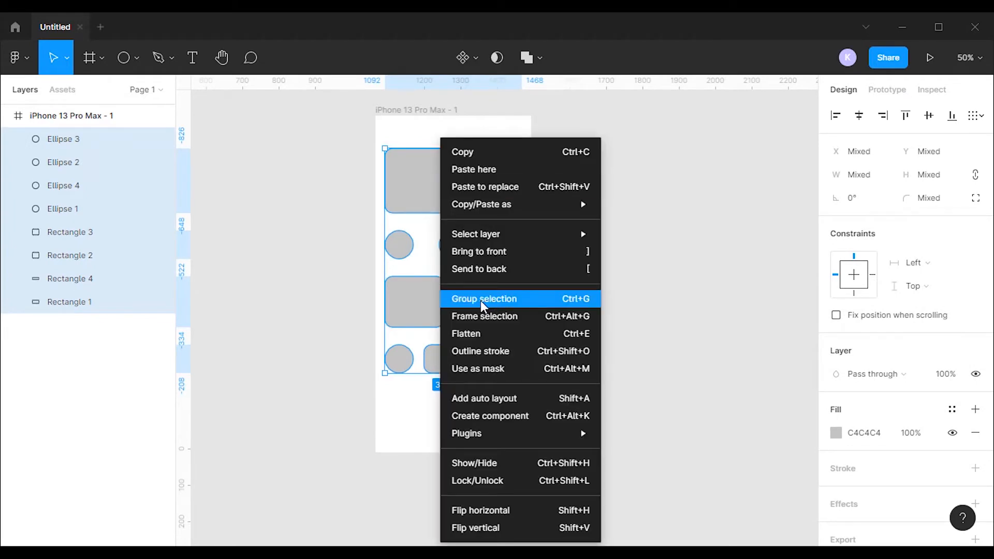
{"action": "left_click", "coordinate": [483, 299]}
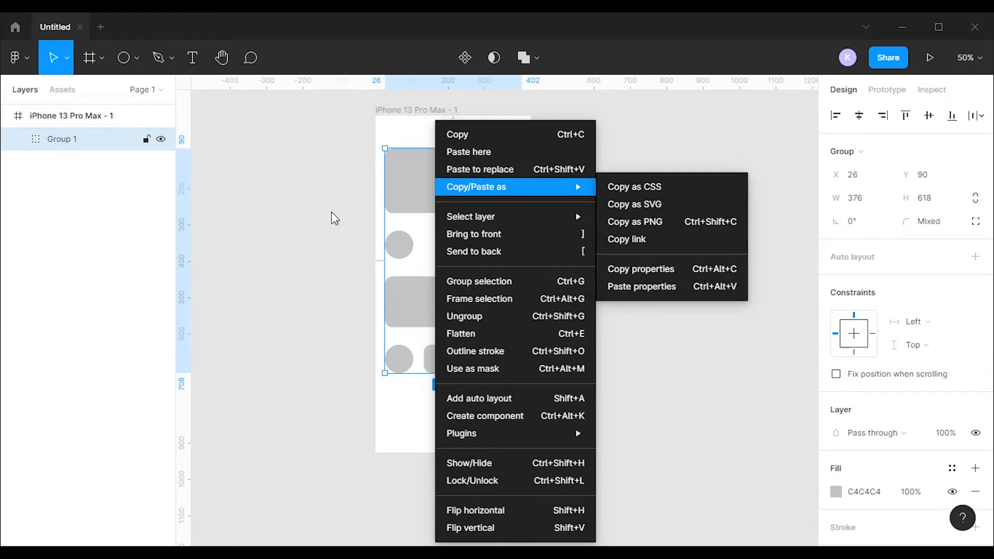
{"action": "mouse_move", "coordinate": [485, 368]}
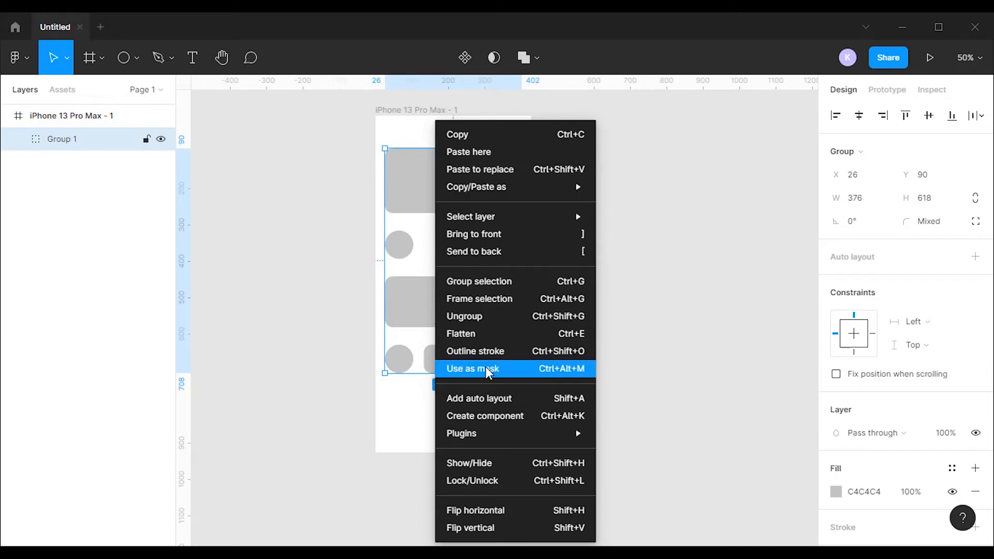
{"action": "mouse_move", "coordinate": [524, 373]}
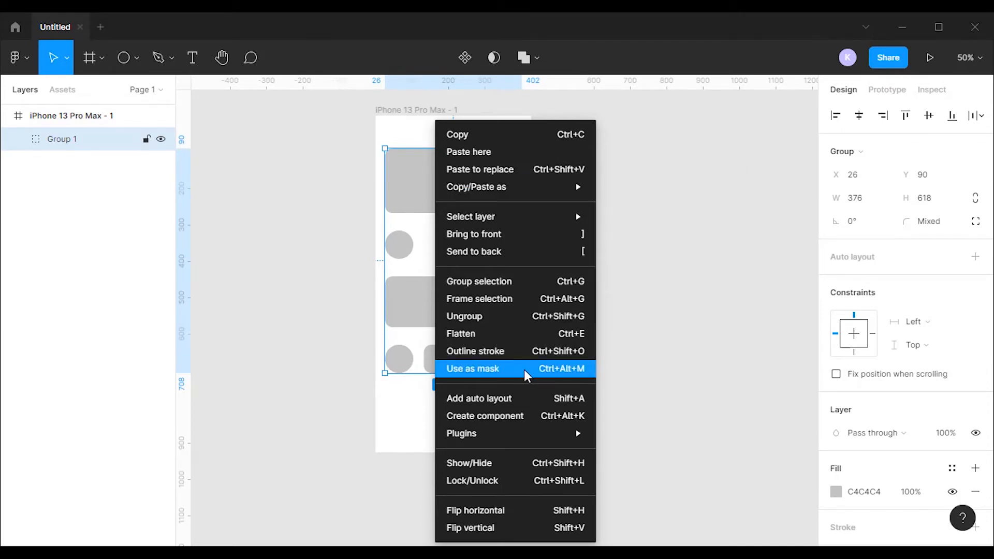
{"action": "left_click", "coordinate": [473, 368]}
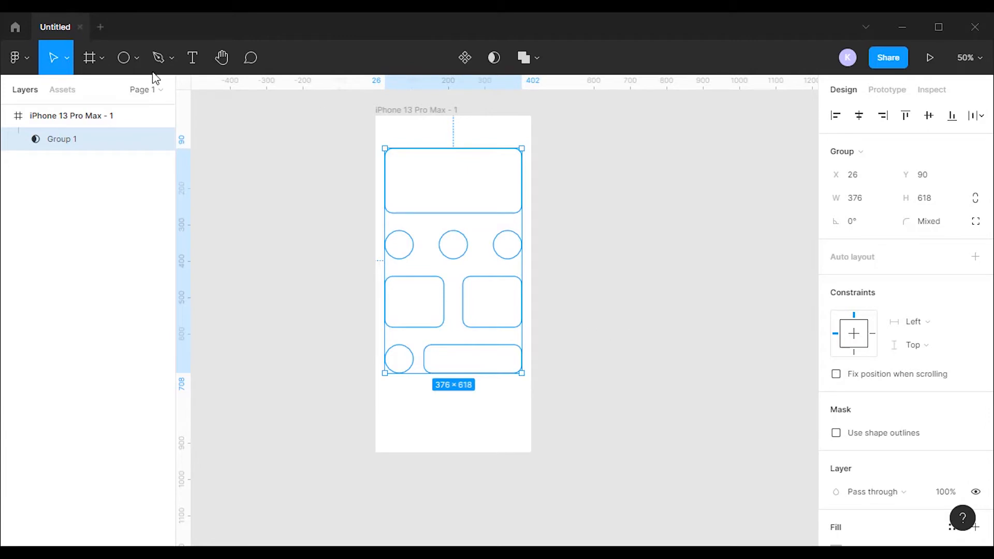
{"action": "left_click", "coordinate": [136, 57]}
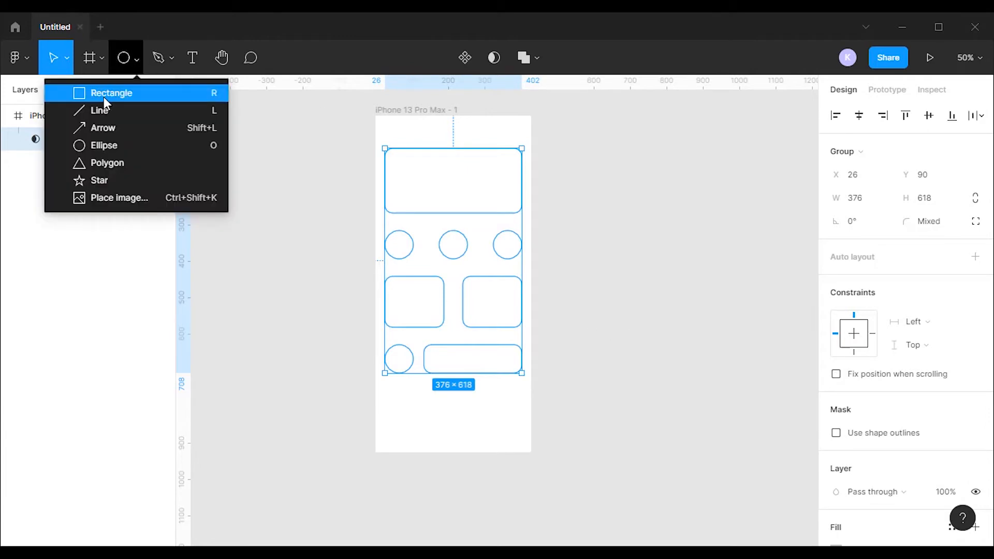
Draw a 400 × 640 rectangle over the masked placeholder group
{"action": "left_click", "coordinate": [110, 93]}
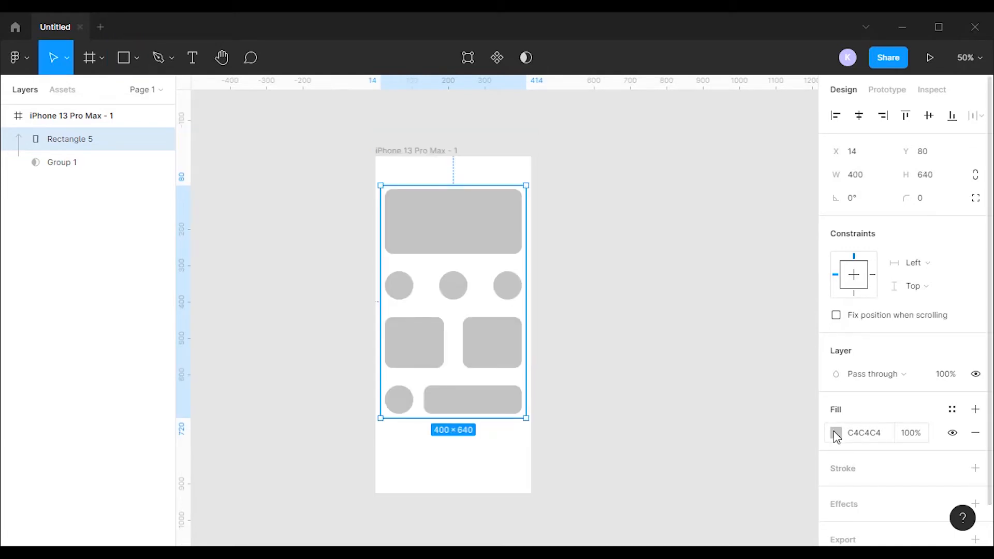
Change the rectangle fill from Solid to a Linear gradient with a FFFFFF stop
{"action": "left_click", "coordinate": [836, 432]}
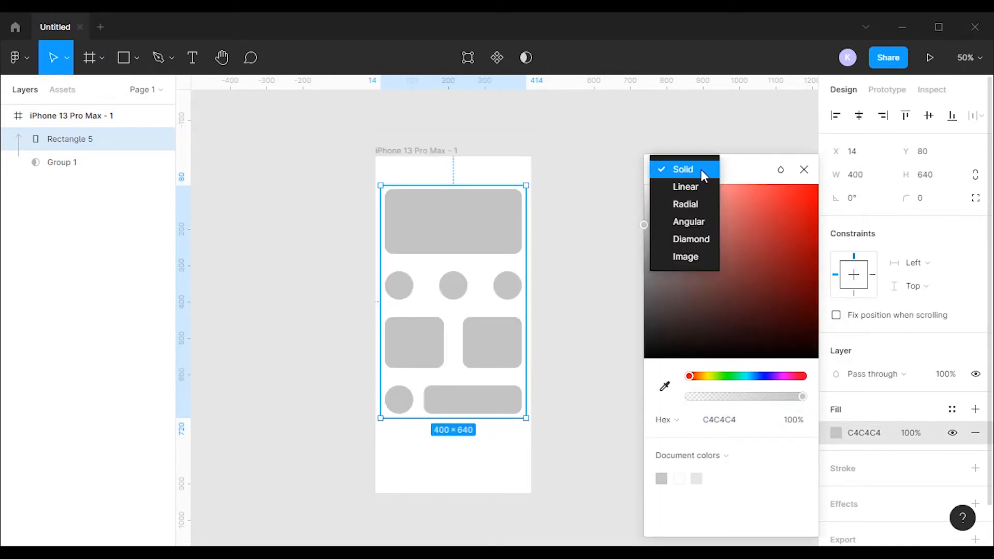
{"action": "left_click", "coordinate": [686, 186]}
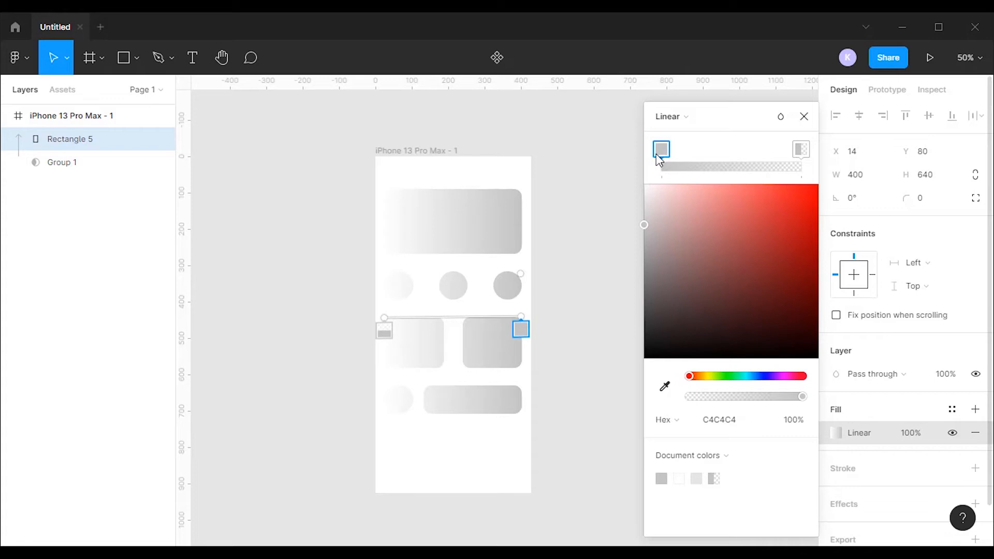
{"action": "mouse_move", "coordinate": [657, 164]}
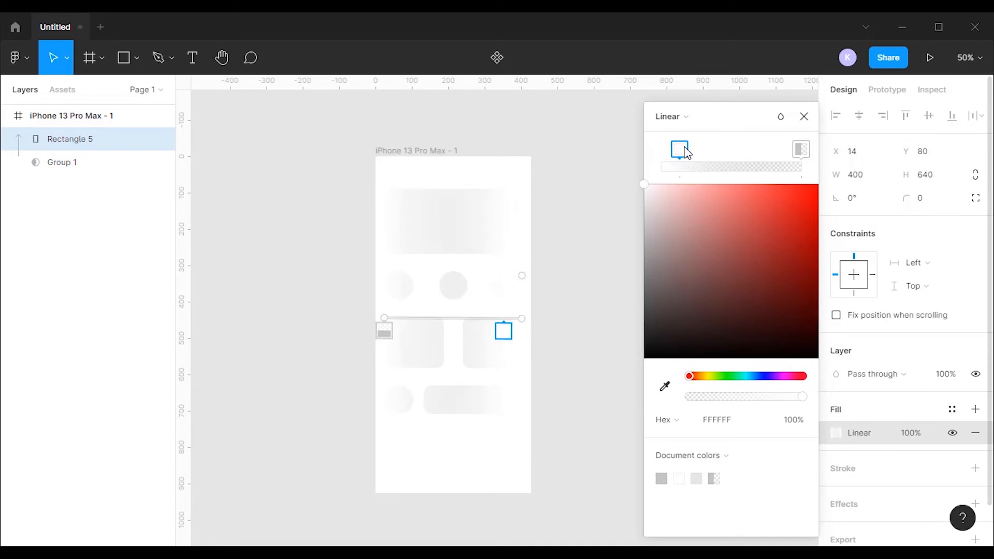
{"action": "left_click", "coordinate": [800, 150]}
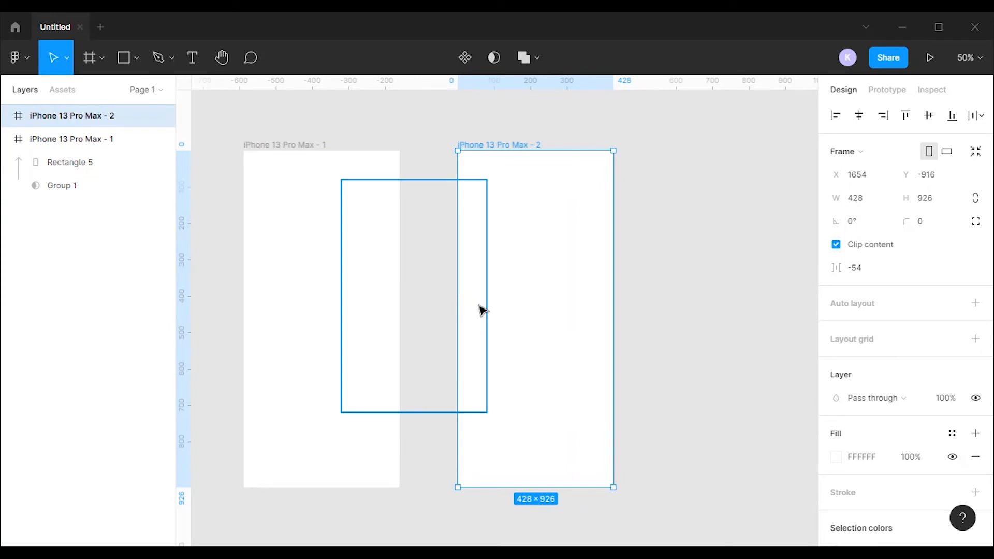
Select the first iPhone 13 Pro Max frame to duplicate it beside the original
{"action": "left_click", "coordinate": [70, 138]}
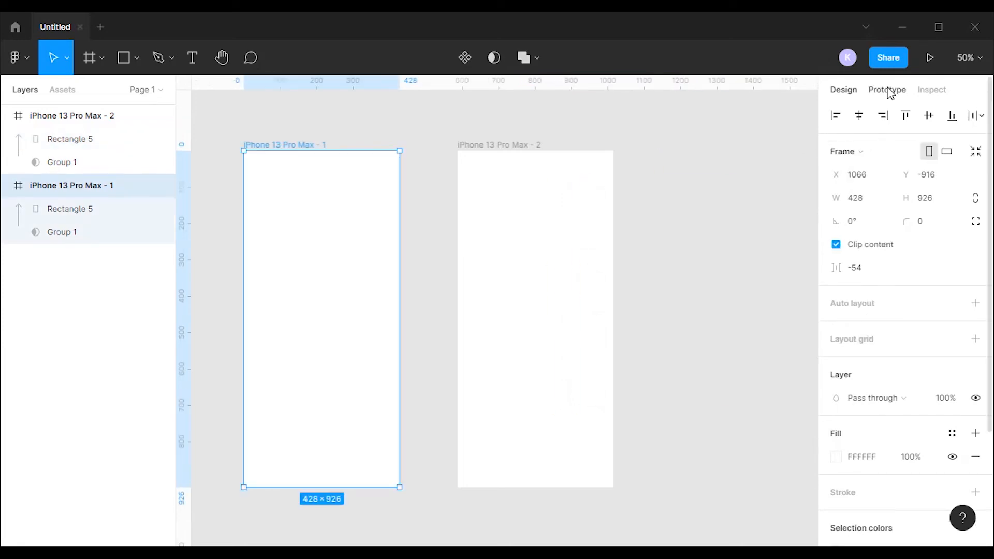
Link frame 1 to frame 2 with an After delay 800ms trigger and Smart animate
{"action": "left_click", "coordinate": [886, 89]}
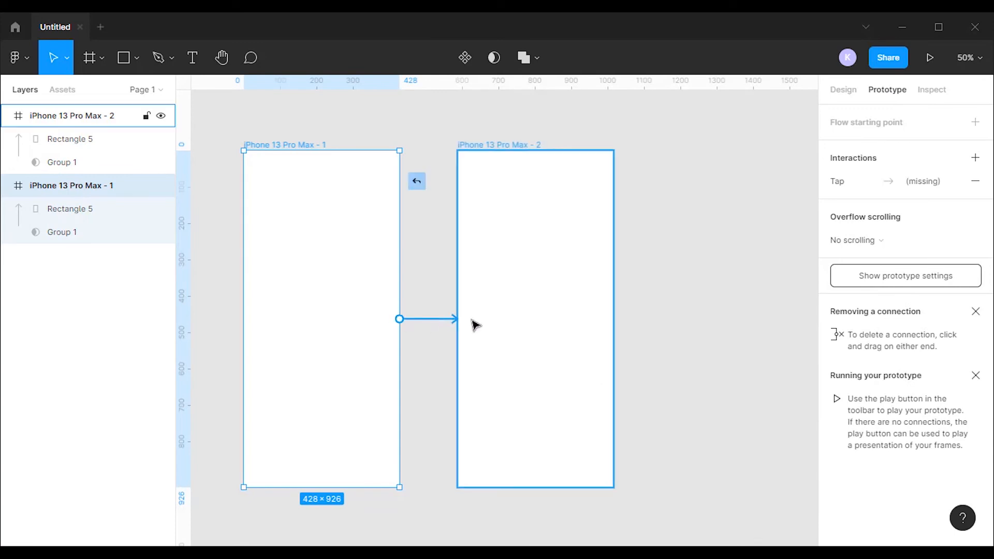
{"action": "left_click", "coordinate": [416, 318]}
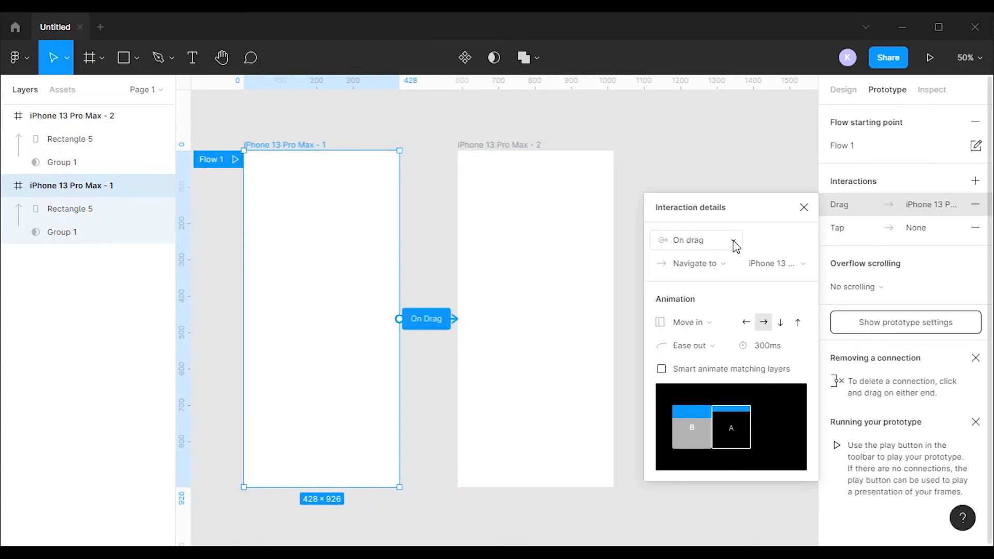
{"action": "left_click", "coordinate": [695, 239]}
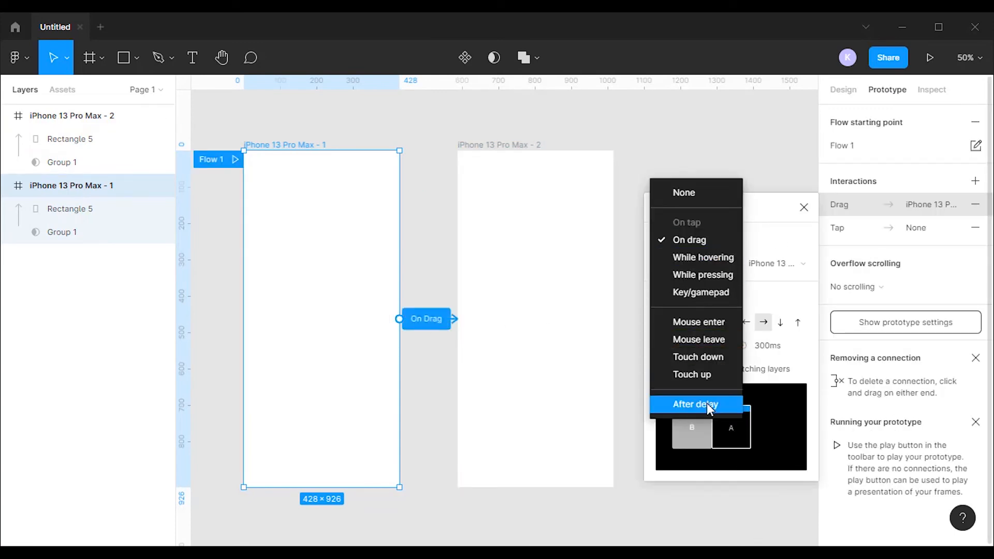
{"action": "left_click", "coordinate": [695, 404]}
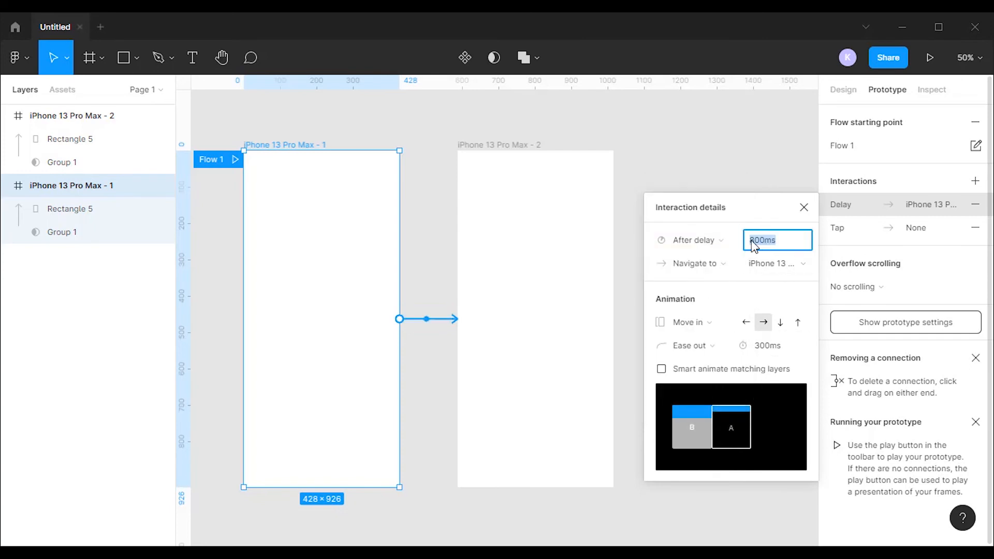
{"action": "type", "text": "800ms"}
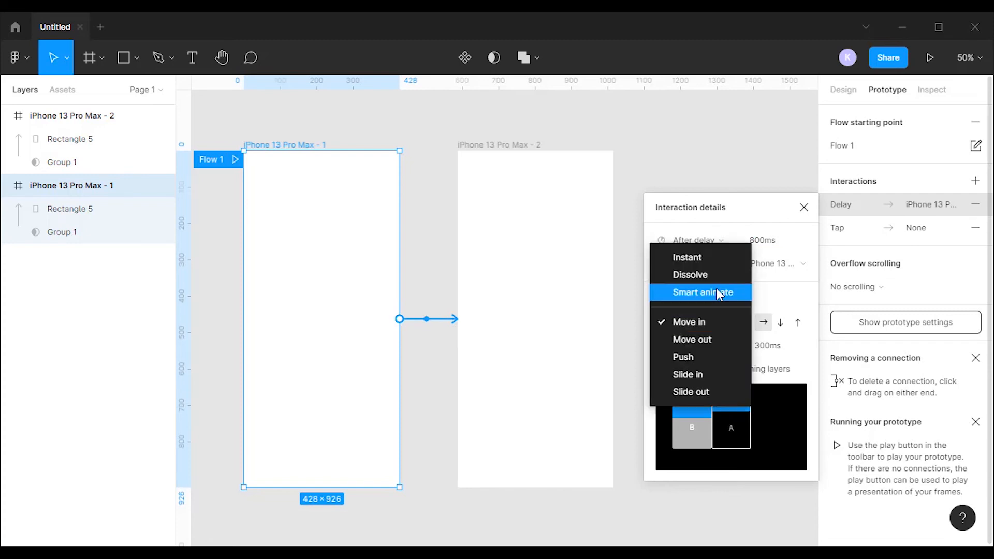
{"action": "left_click", "coordinate": [699, 292]}
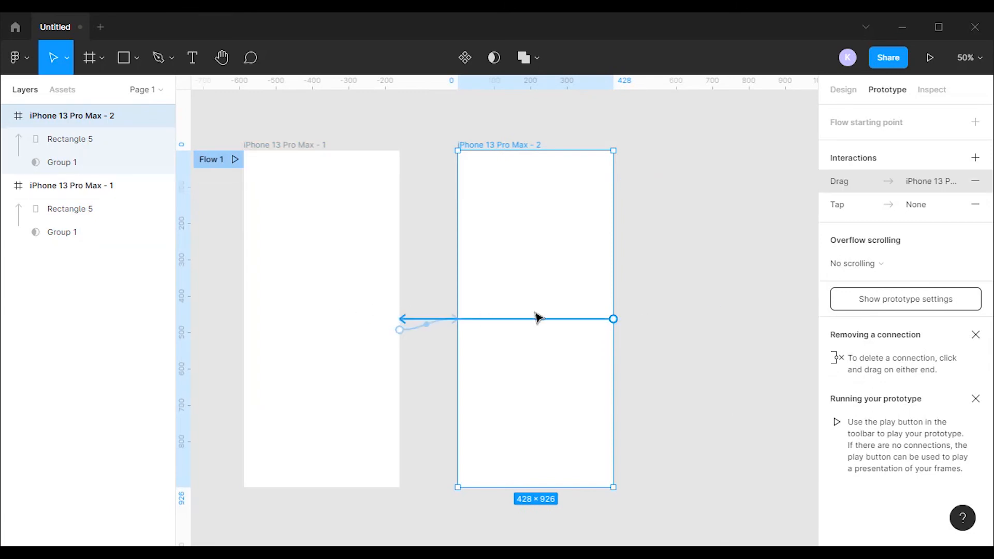
Link frame 2 back to frame 1 using After delay and Smart animate
{"action": "left_click", "coordinate": [862, 181]}
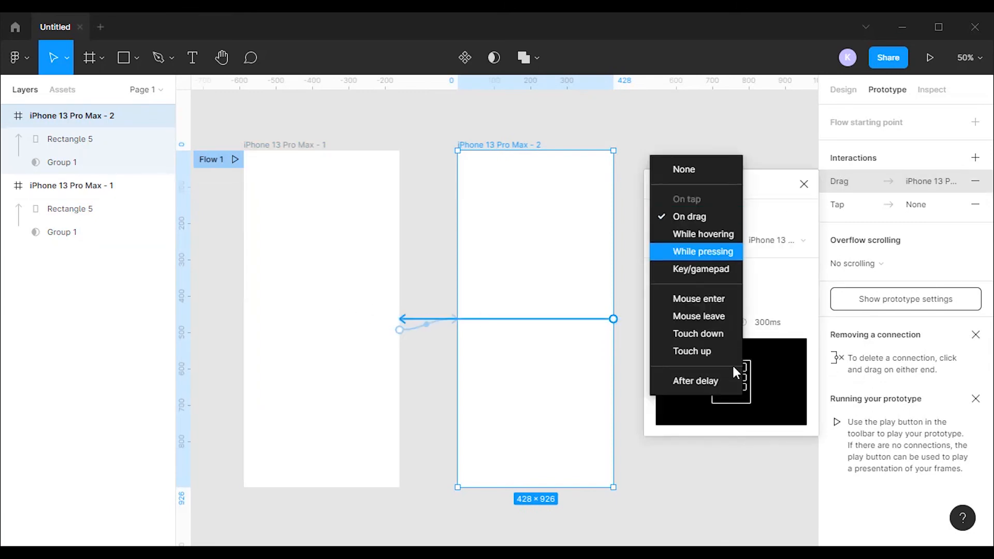
{"action": "left_click", "coordinate": [694, 381]}
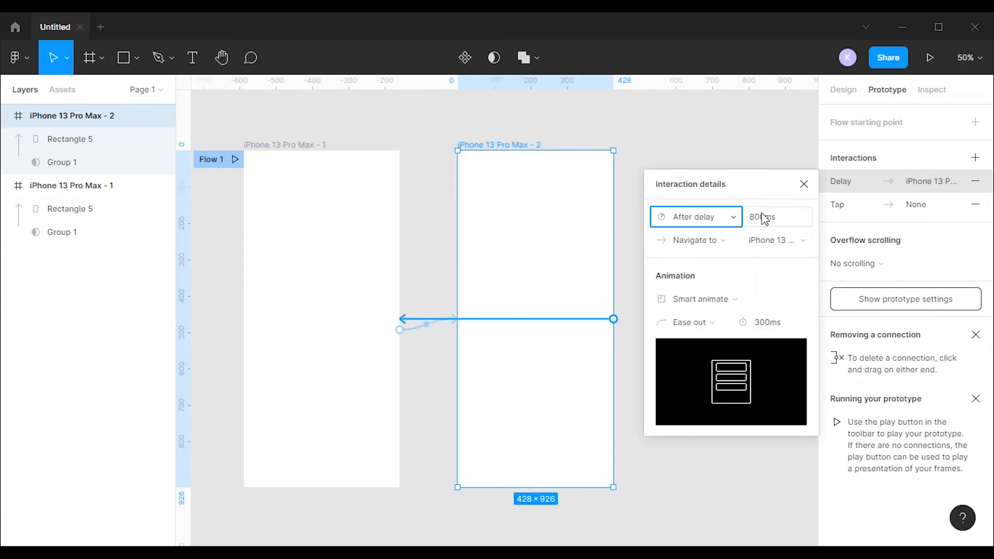
{"action": "left_click", "coordinate": [778, 217]}
{"action": "type", "text": "300"}
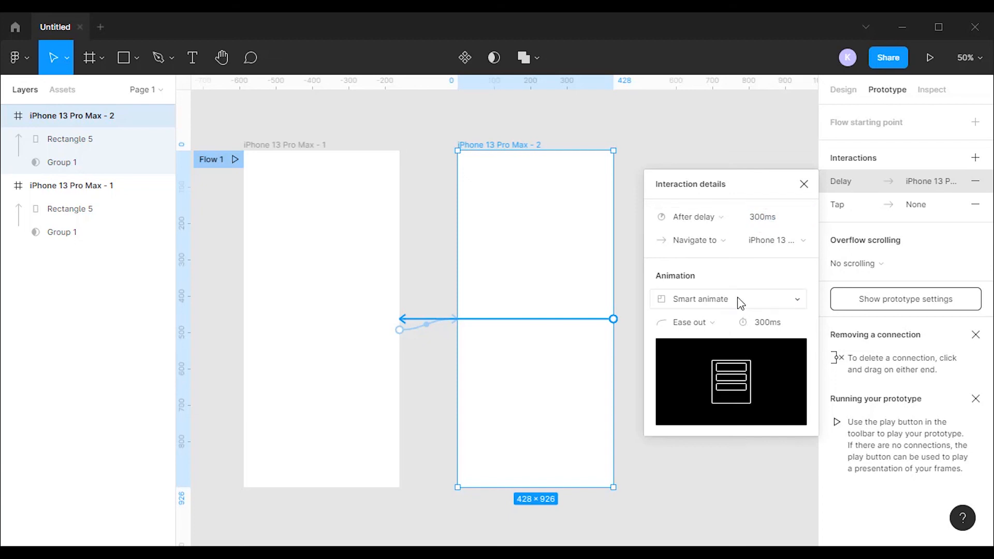
{"action": "left_click", "coordinate": [728, 299]}
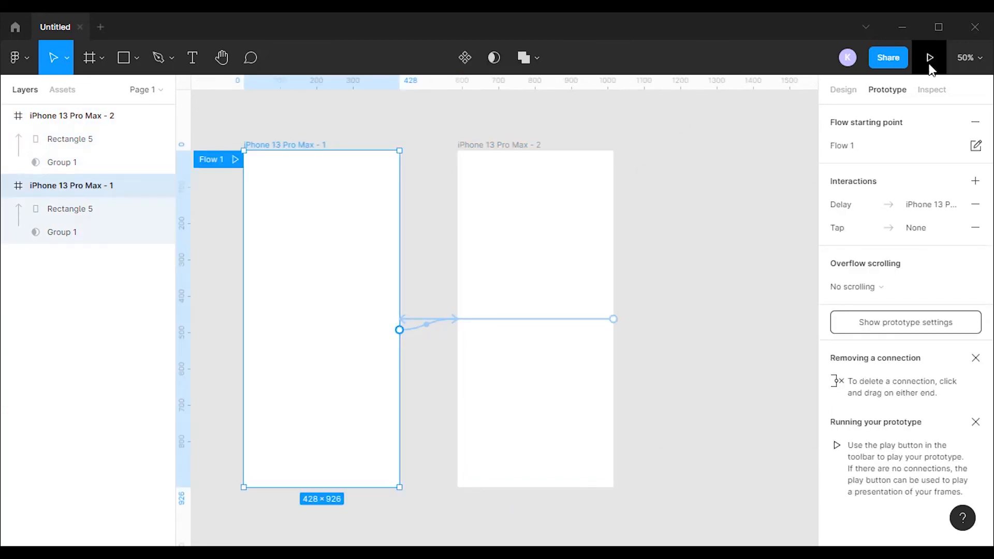
Present the prototype to watch the shimmer loop over the placeholder cards
{"action": "left_click", "coordinate": [929, 57]}
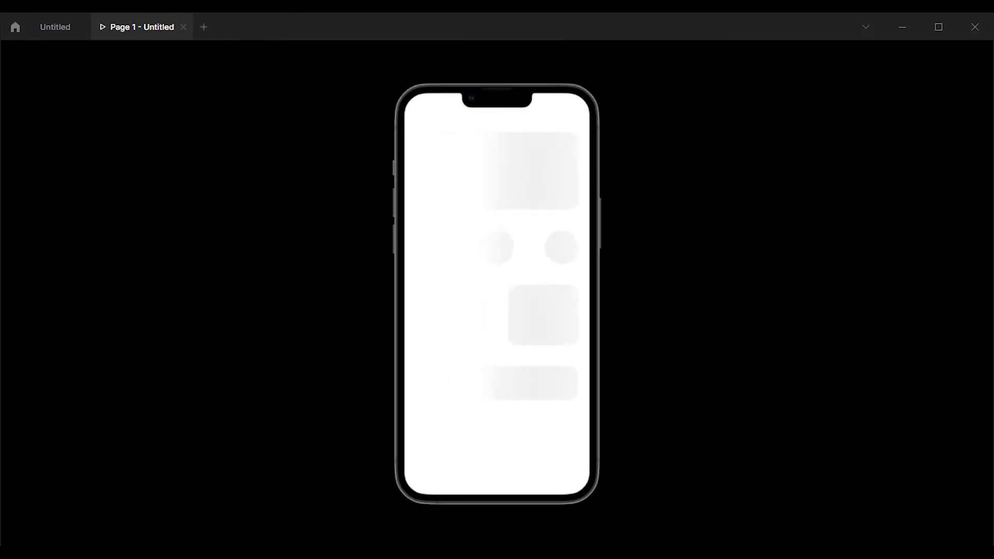